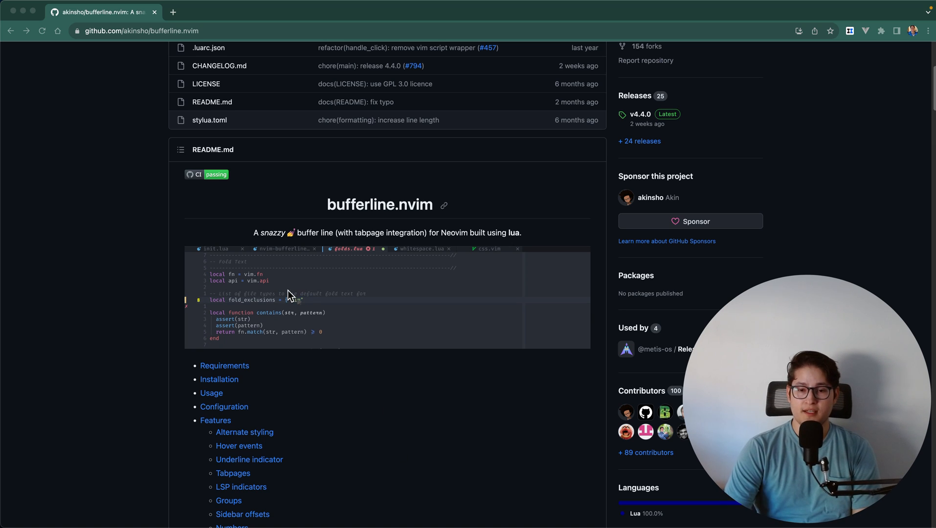
Step: View the README demo GIF in its own tab, then return to the bufferline.nvim repository page
right_click(289, 294)
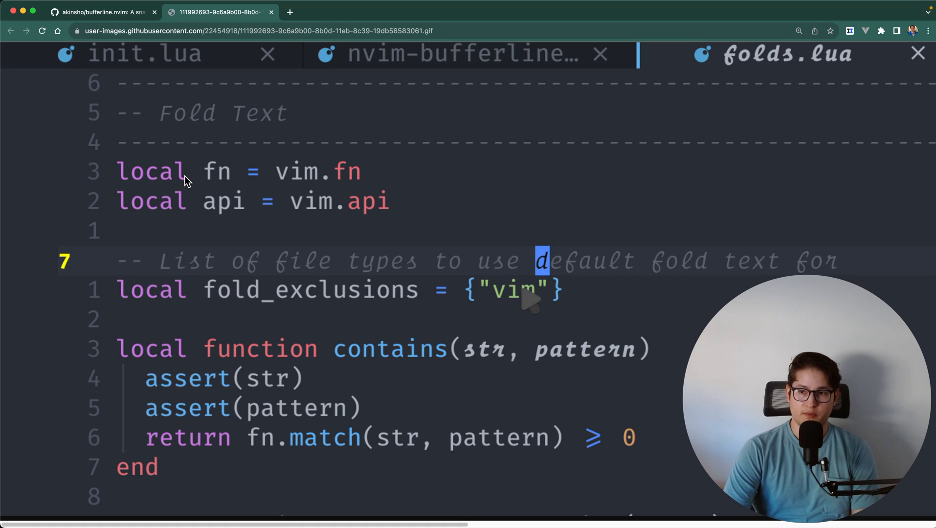
mouse_move(317, 222)
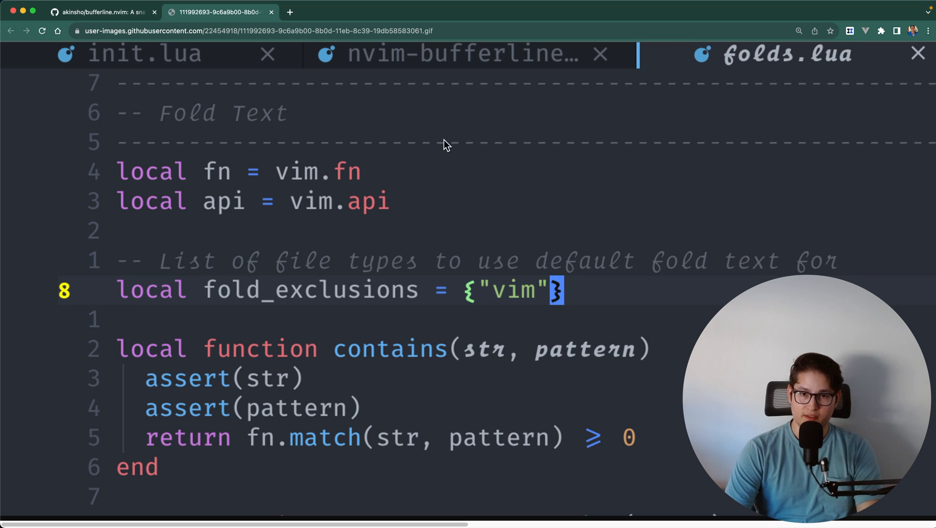
left_click(102, 12)
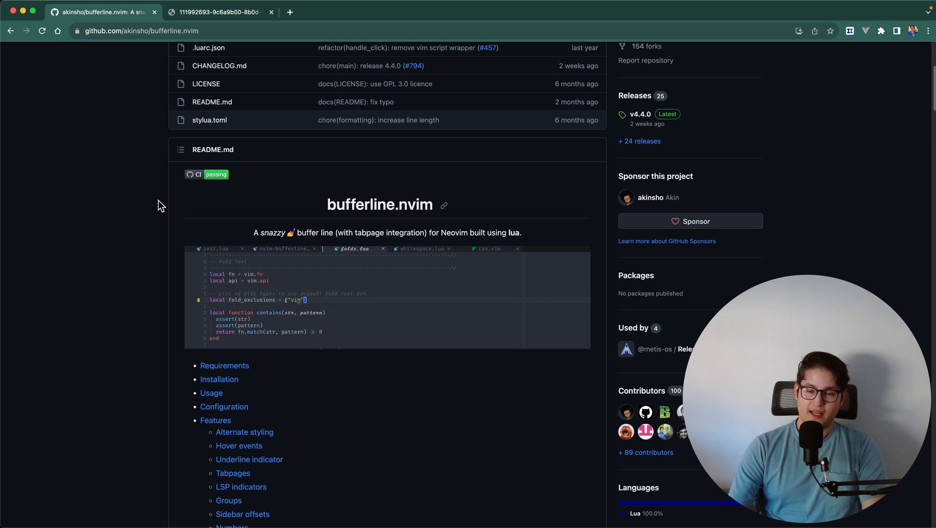
mouse_move(202, 291)
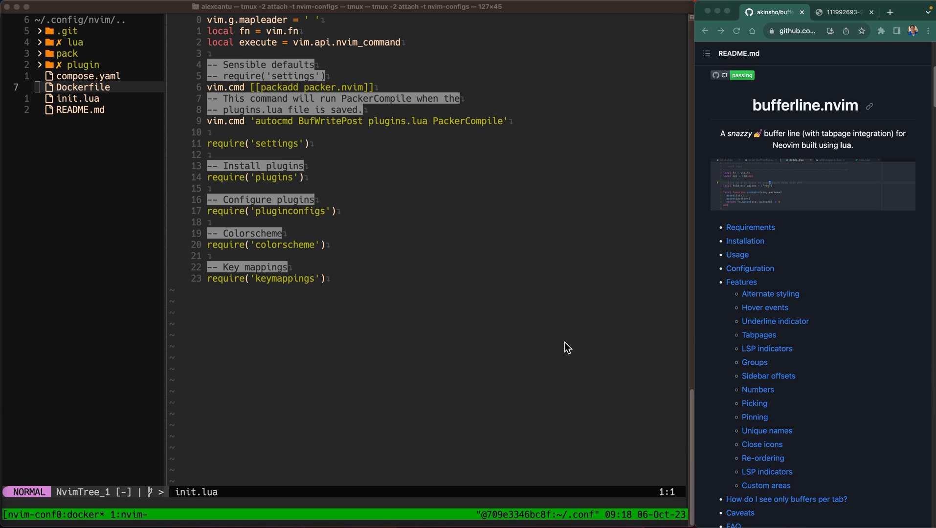
mouse_move(368, 267)
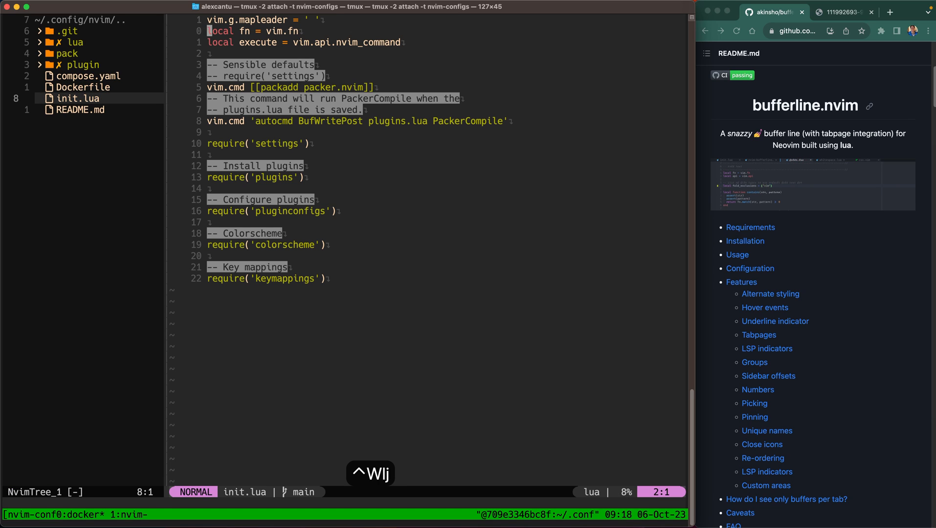
Step: Focus init.lua, select the require('plugins') line and open the Telescope harpoon marks list (hm)
key("j")
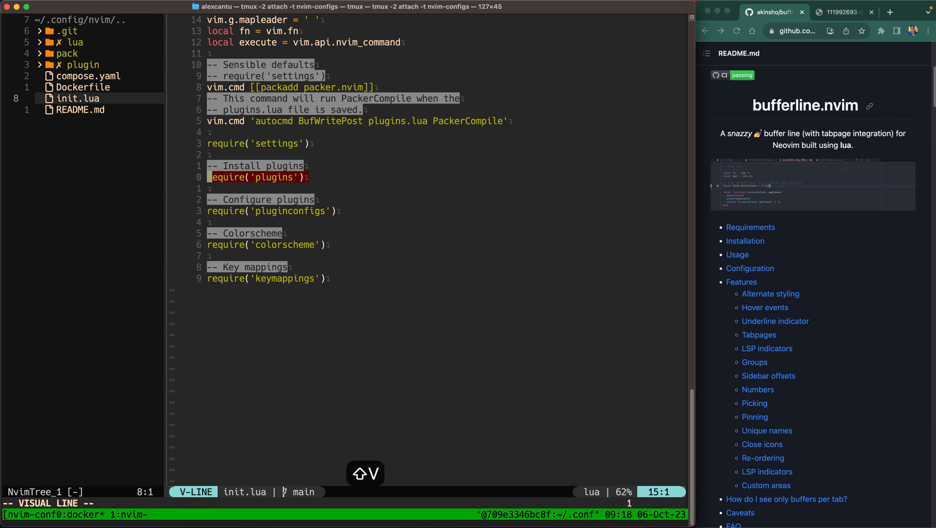
key("j")
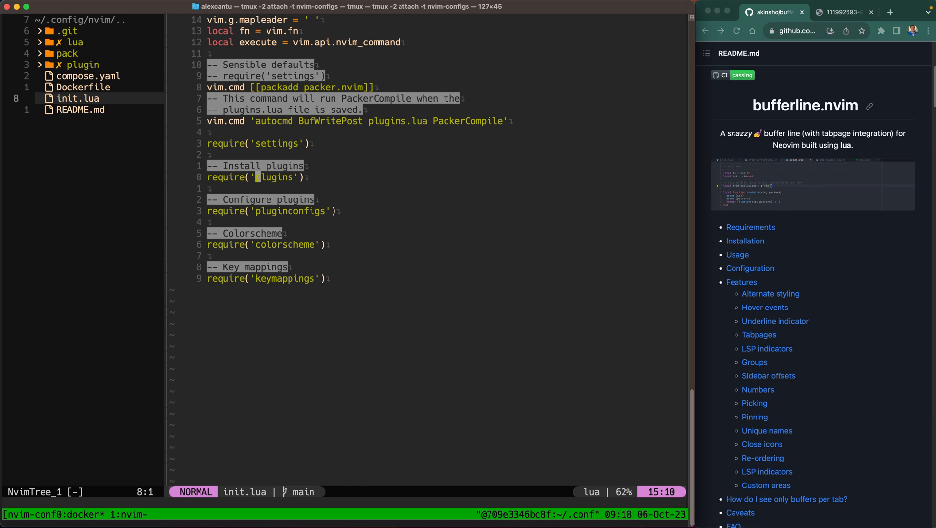
type("hm")
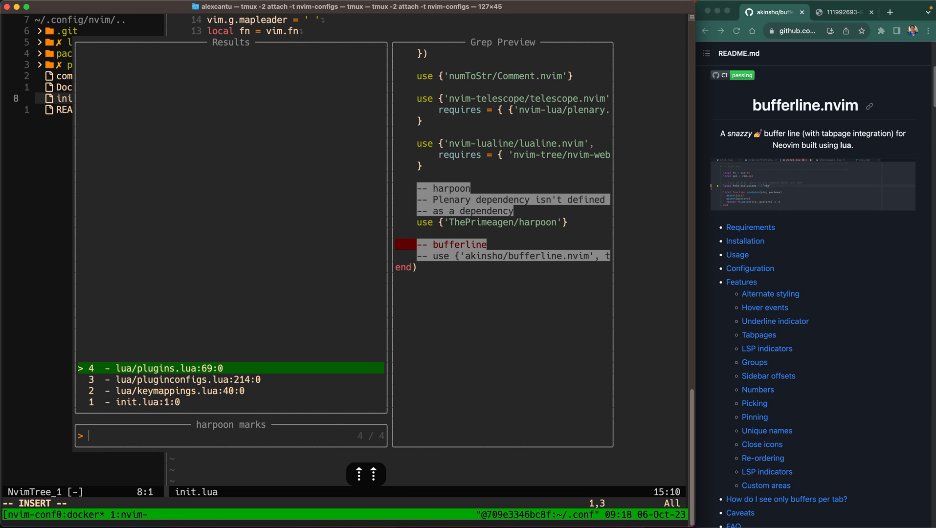
Step: In plugins.lua, uncomment the akinsho/bufferline.nvim v4.4.0 entry and save the file
key("Return")
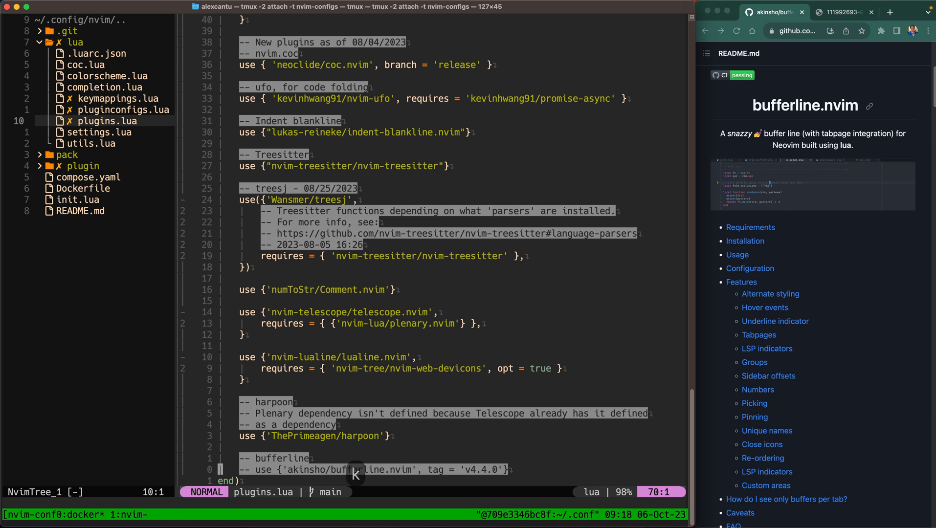
key("w")
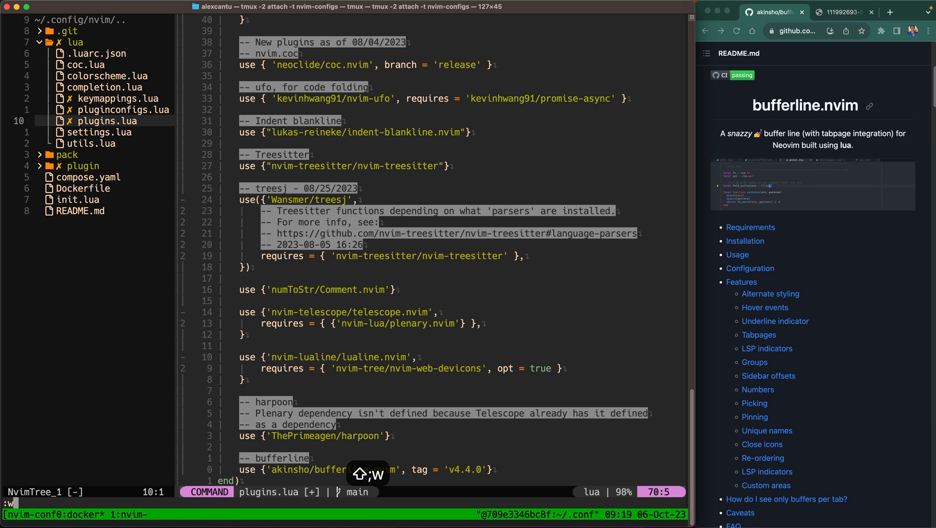
key("Return")
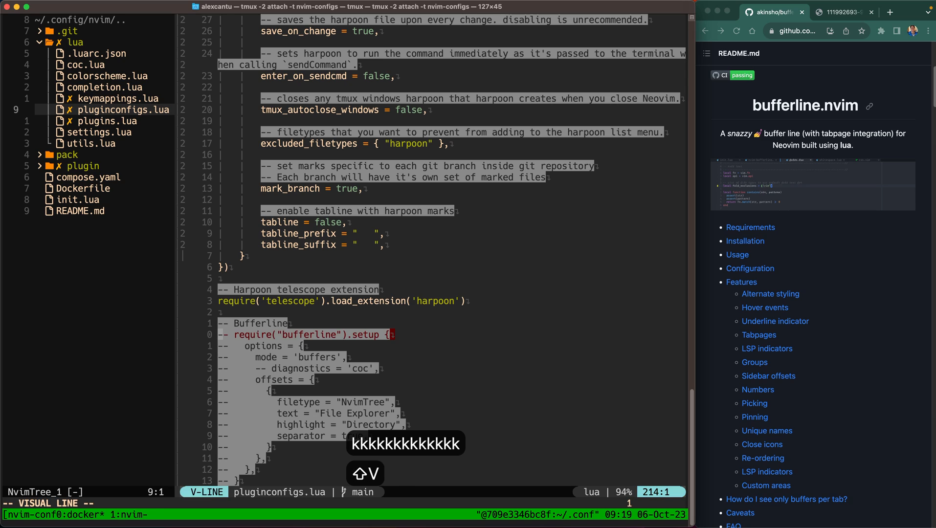
Step: Select the commented require("bufferline").setup block in pluginconfigs.lua and uncomment it
key("j")
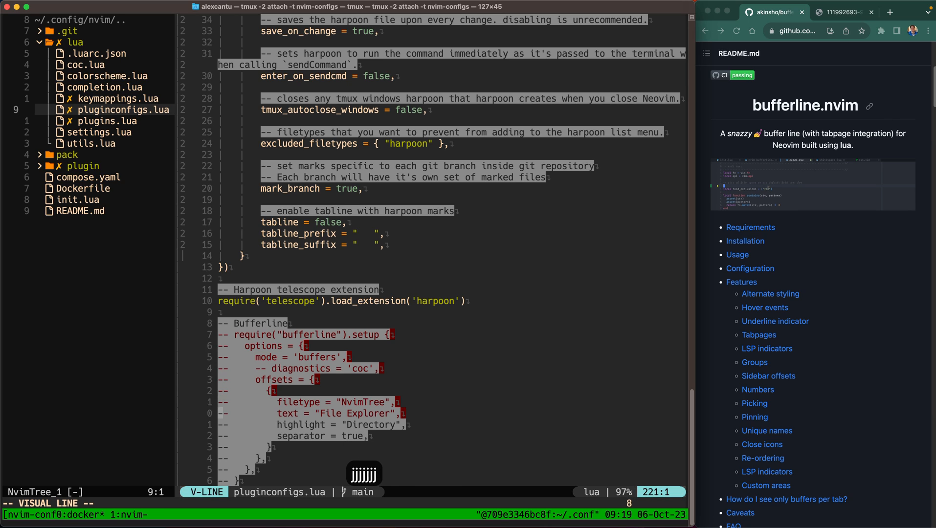
scroll("down", 3)
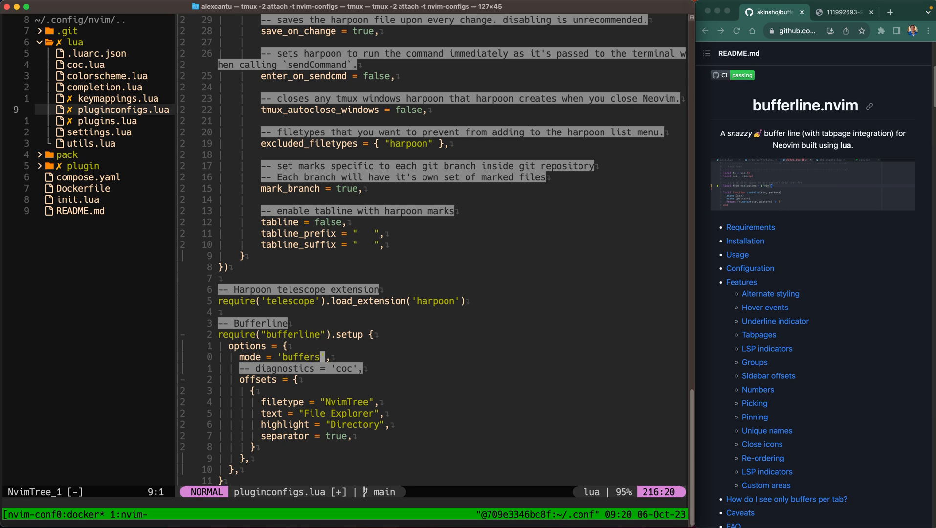
key("j")
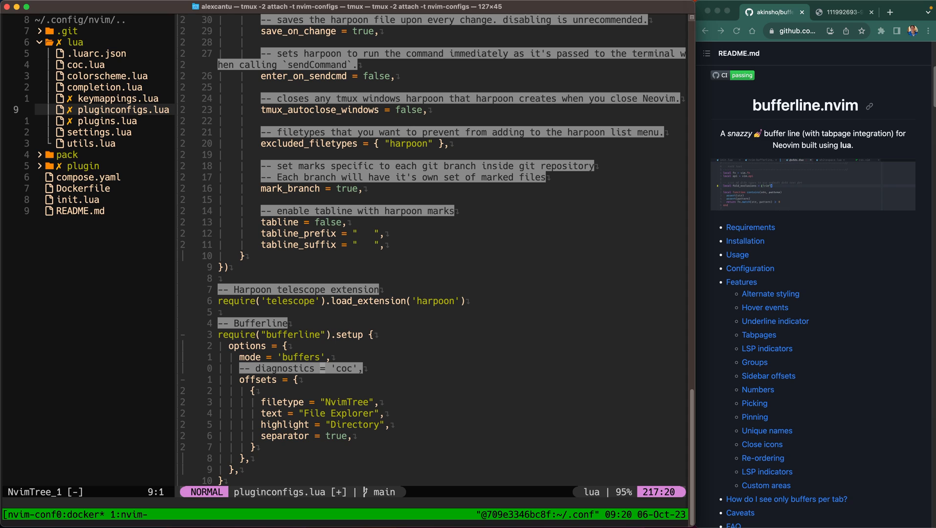
key("j")
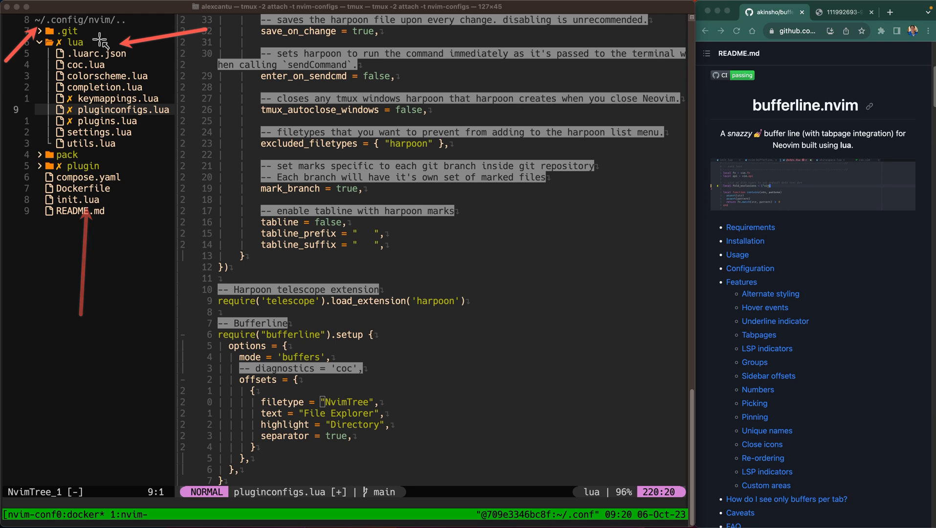
mouse_move(387, 393)
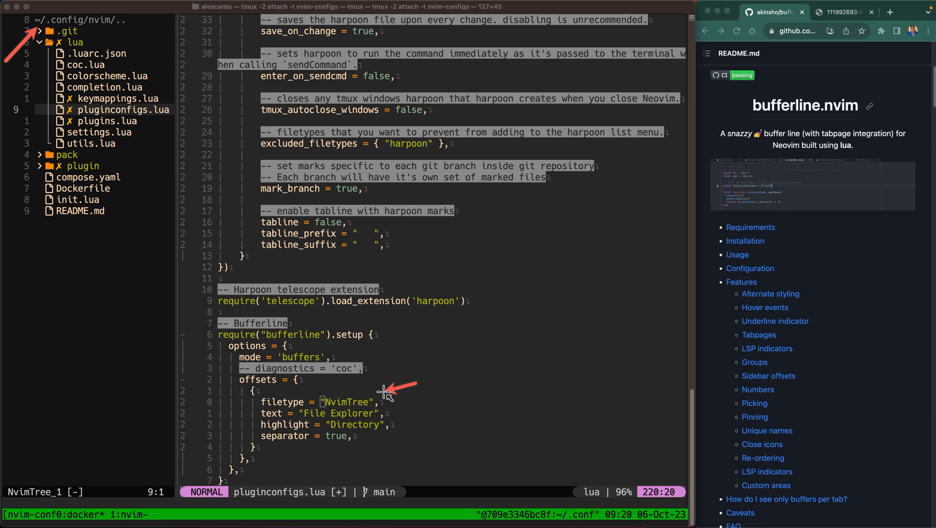
key("ctrl+shift+d")
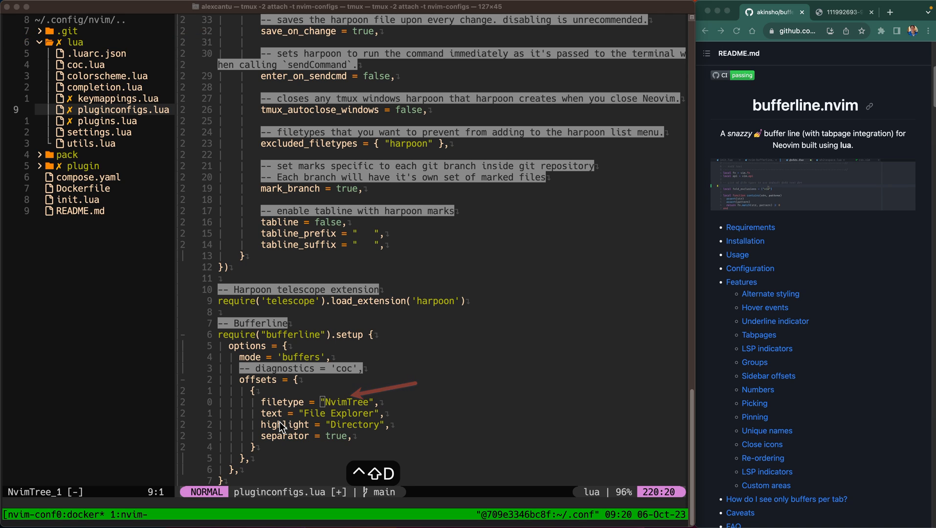
mouse_move(304, 424)
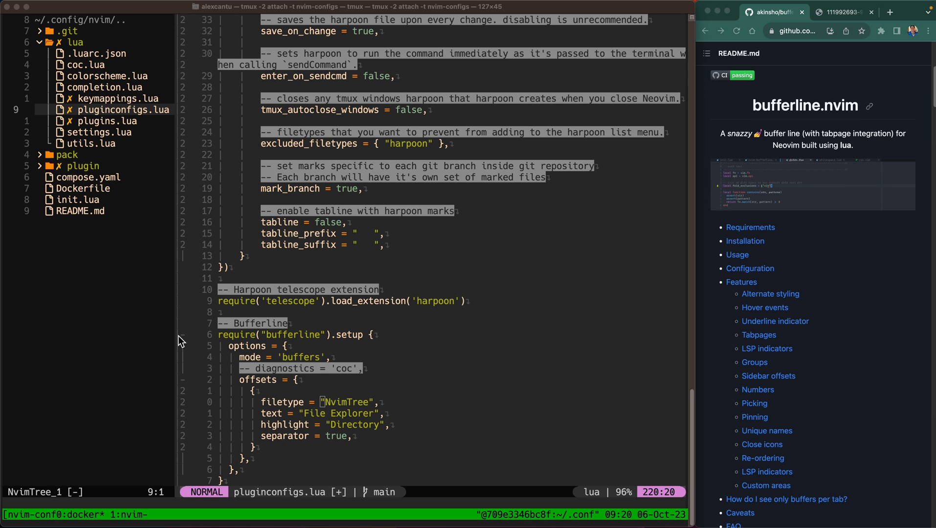
mouse_move(142, 217)
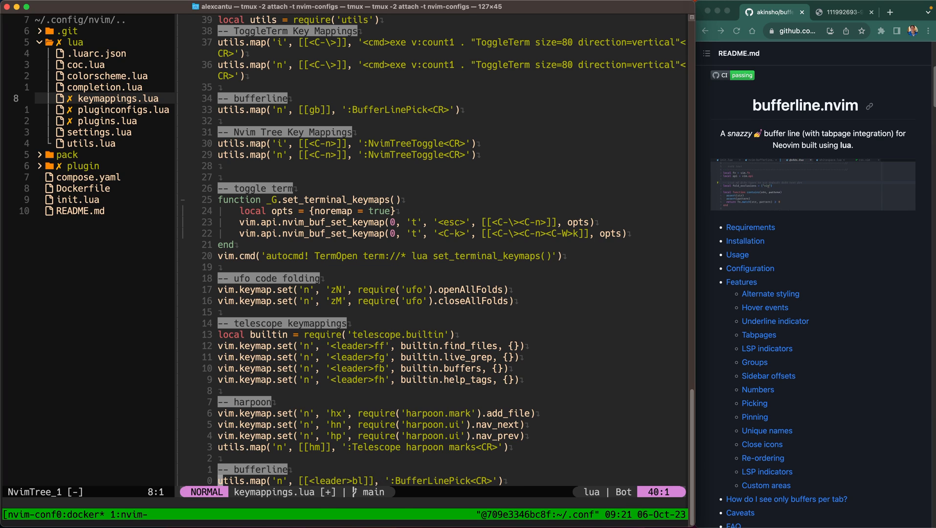
Step: Add utils.map('n', [[<leader>bl]], ':BufferLinePick<CR>') to keymappings.lua
key("l")
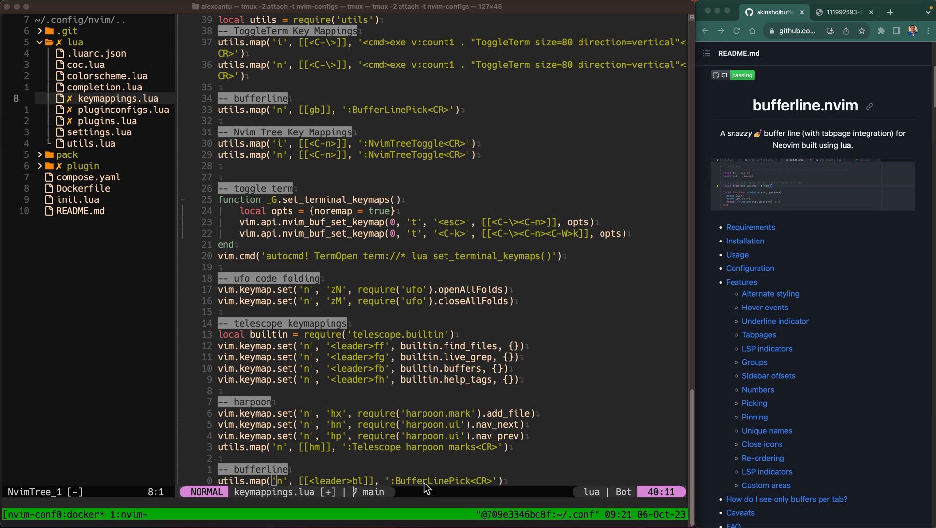
mouse_move(408, 493)
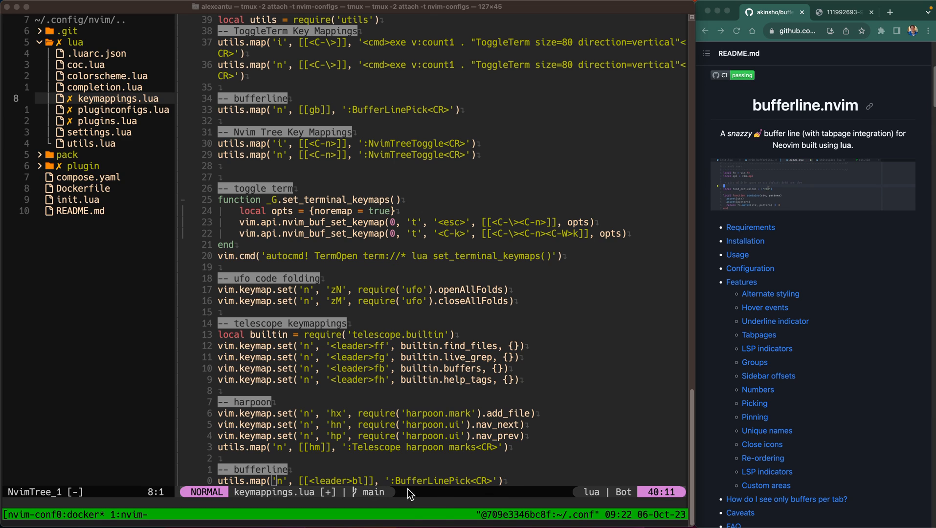
mouse_move(263, 504)
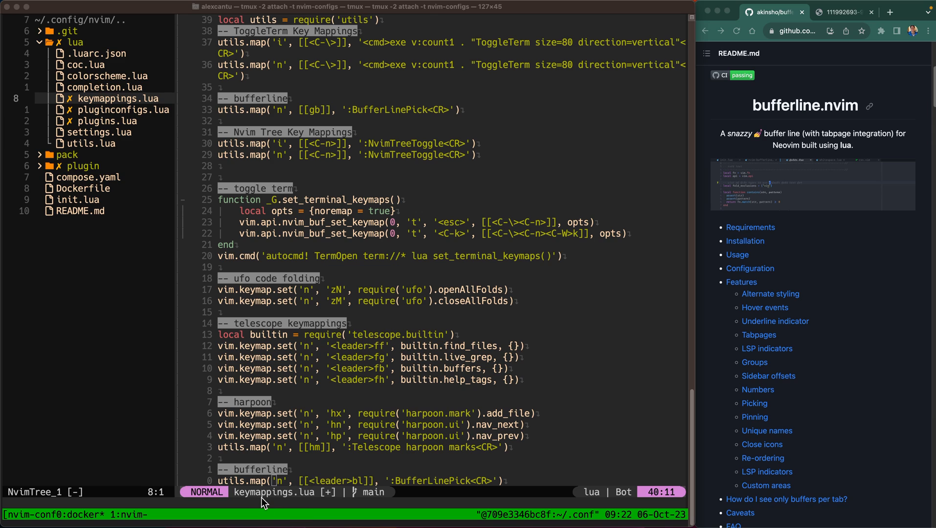
mouse_move(435, 404)
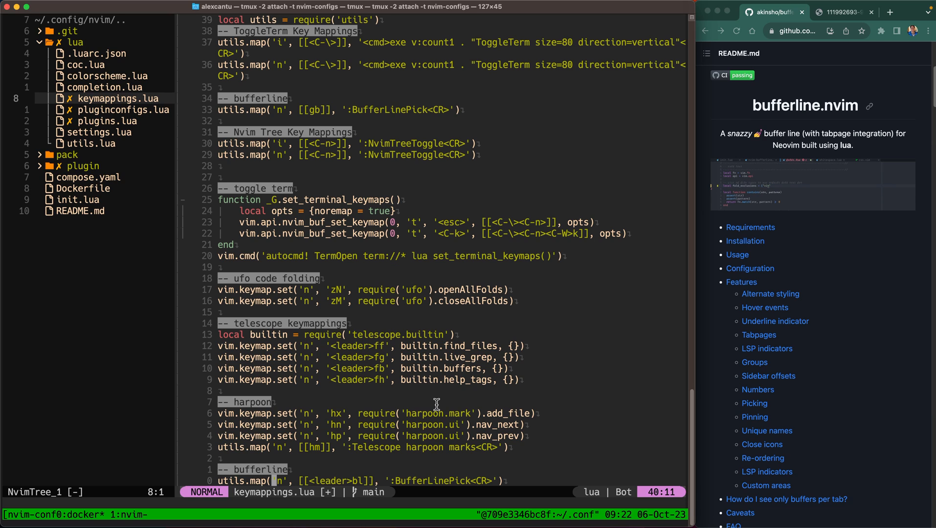
Step: Write and quit keymappings.lua and pluginconfigs.lua, reopen init.lua with vi, and dismiss the command history window
type(":wq")
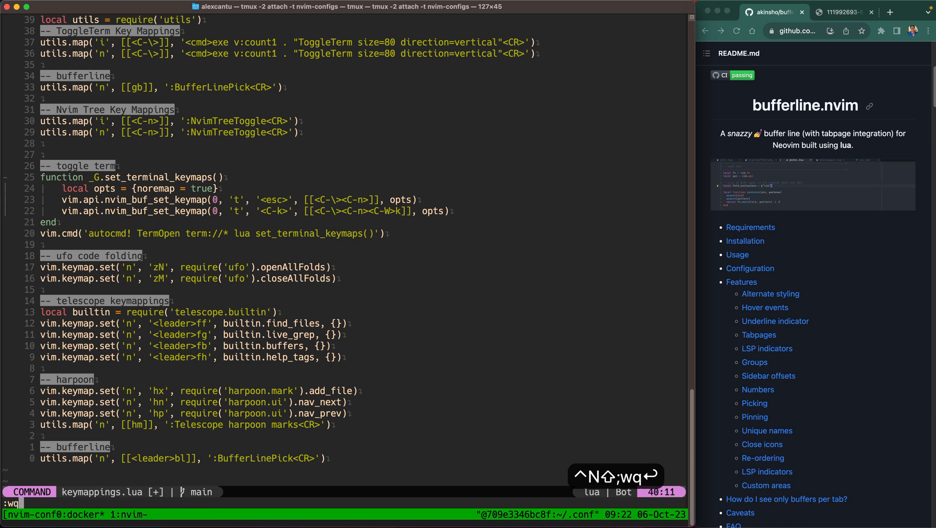
key("Return")
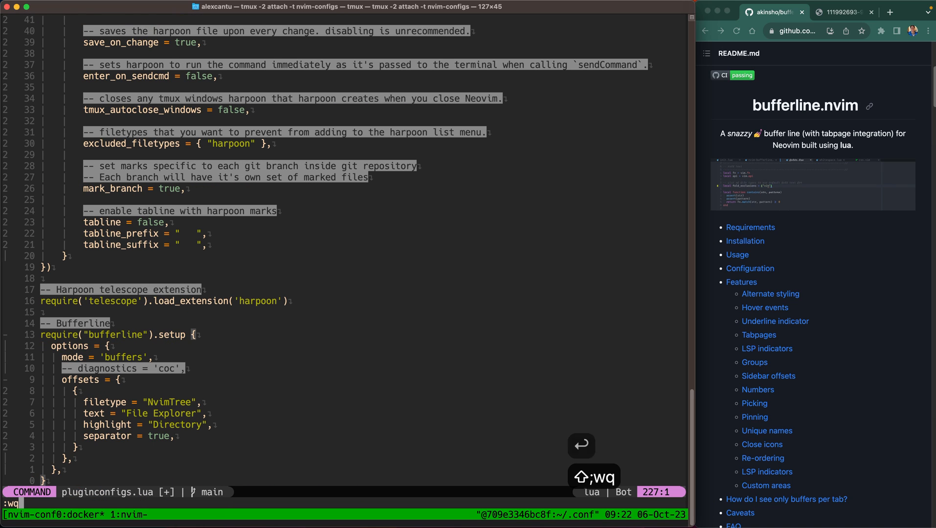
key("Return")
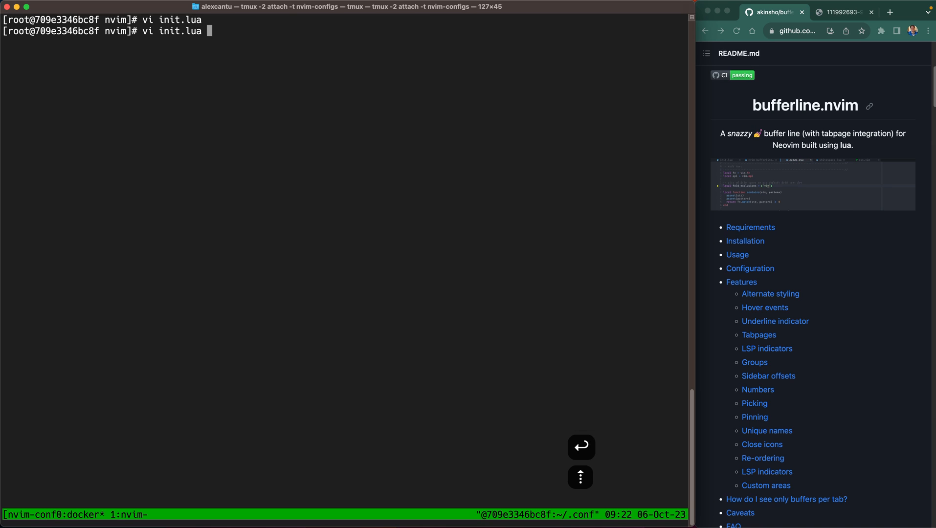
key("Return")
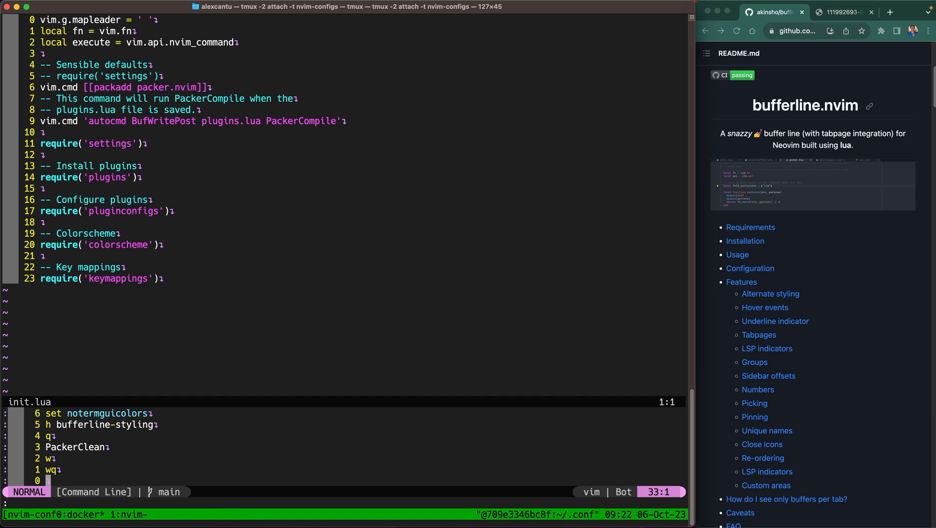
key("ctrl+c")
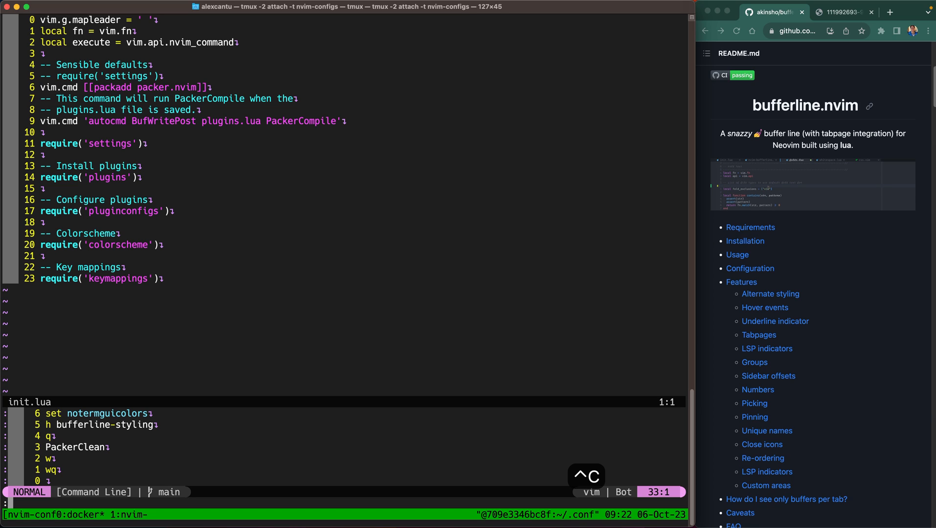
Step: Run :PackerInstall to install akinsho/bufferline.nvim and close the packer results window
type("PackerInsta")
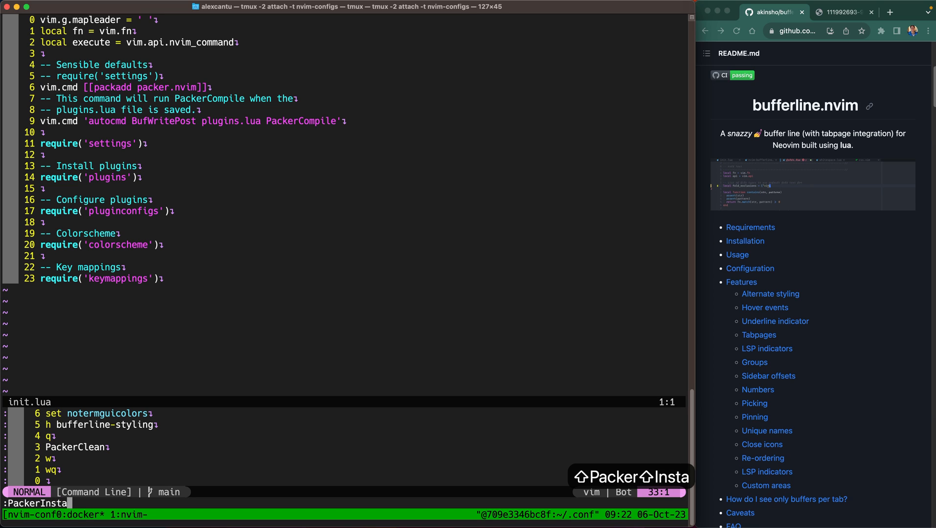
type("ll")
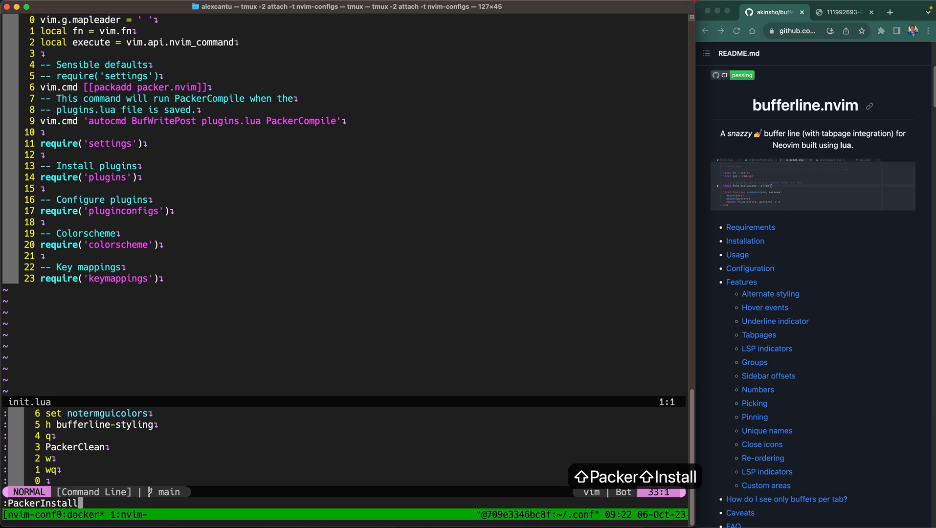
key("Return")
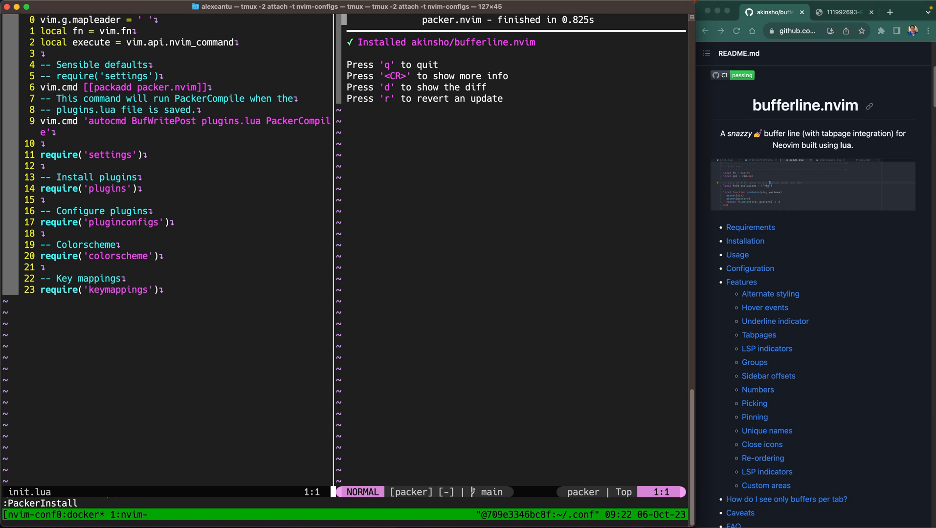
key("q")
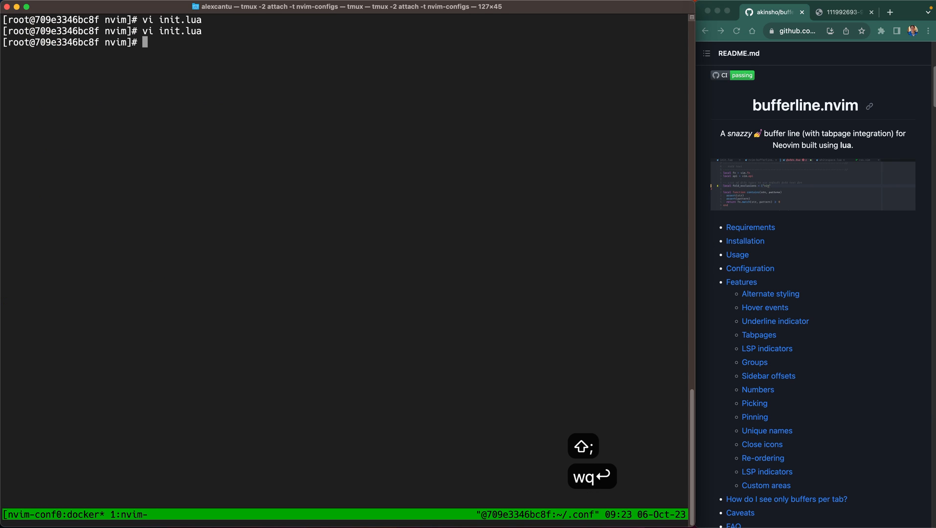
Step: Relaunch vi on init.lua so it appears with an init.lua bufferline tab
key("Return")
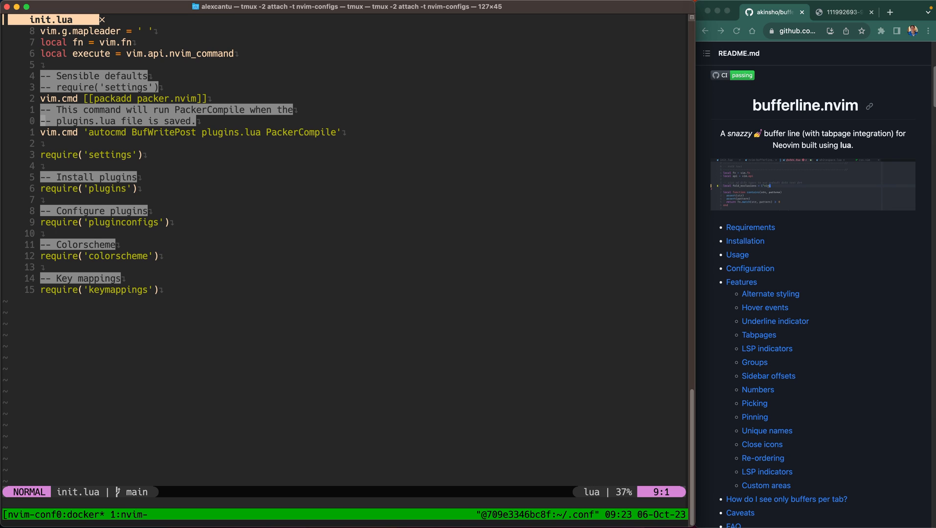
key("ctrl+shift+d")
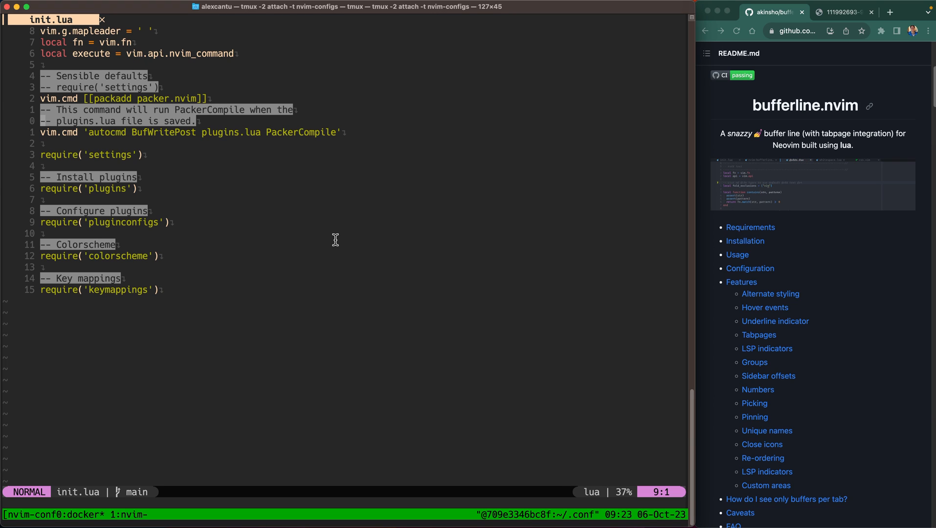
Step: Bring up the harpoon marks picker to open keymappings.lua as a buffer beside init.lua
type("hm")
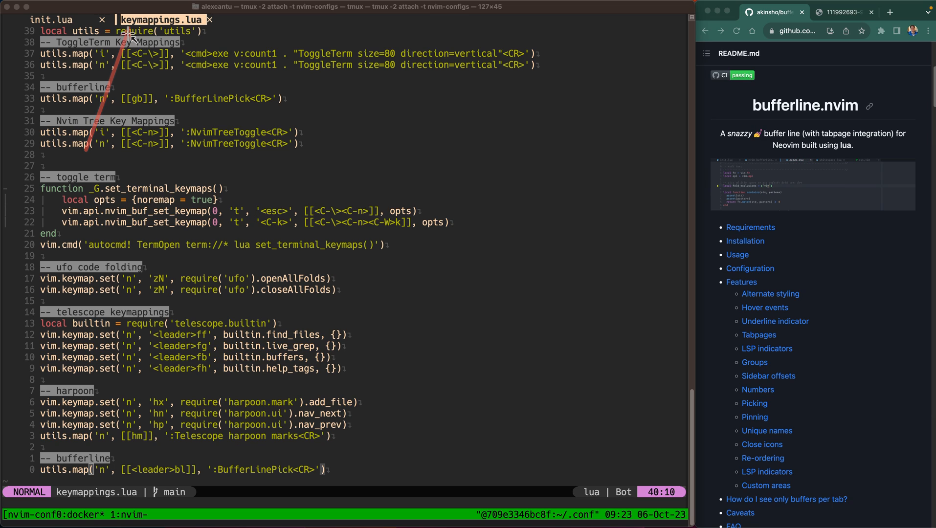
mouse_move(197, 141)
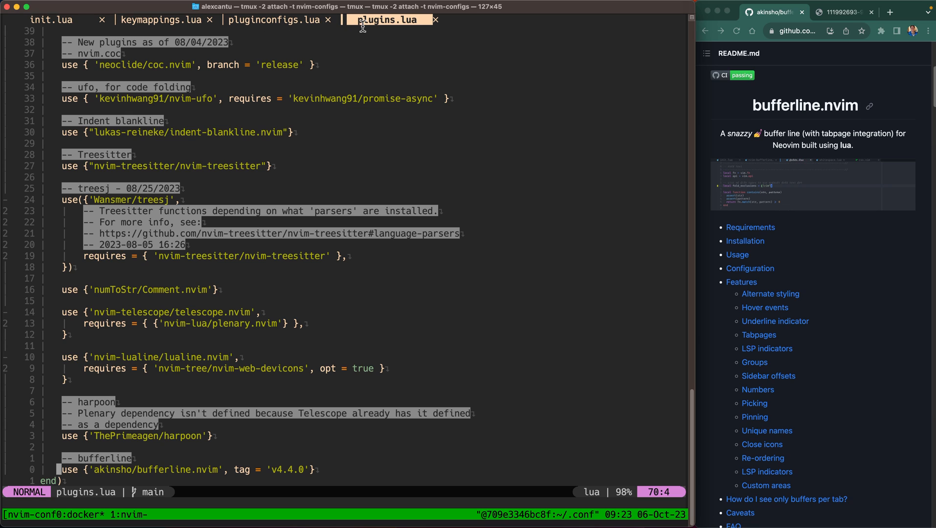
mouse_move(43, 19)
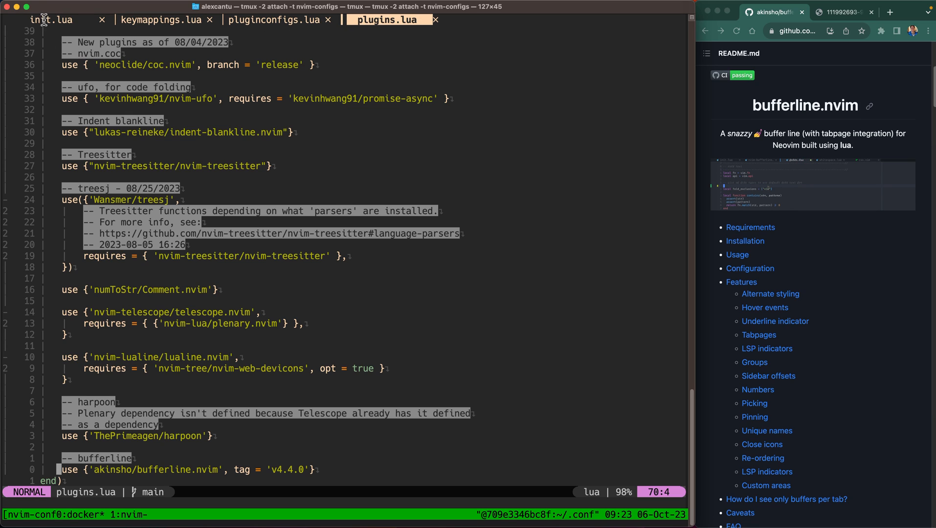
mouse_move(333, 195)
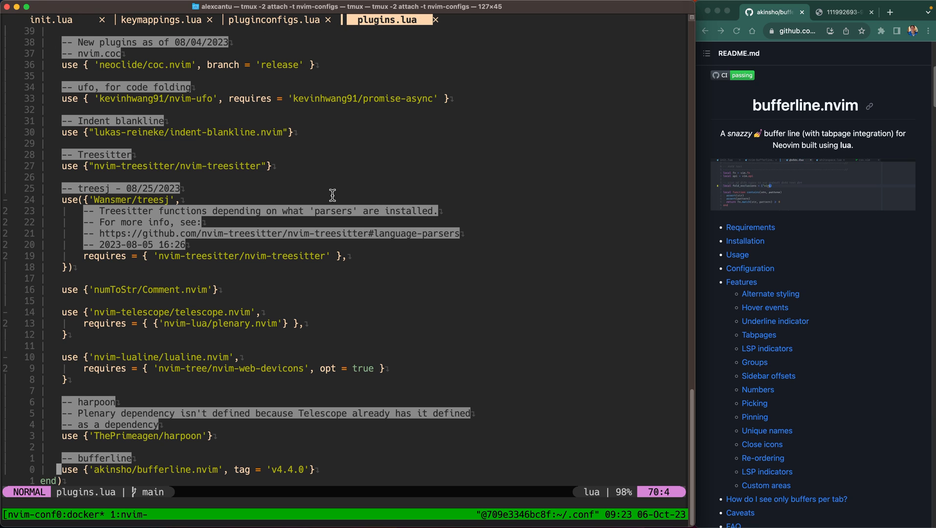
mouse_move(298, 200)
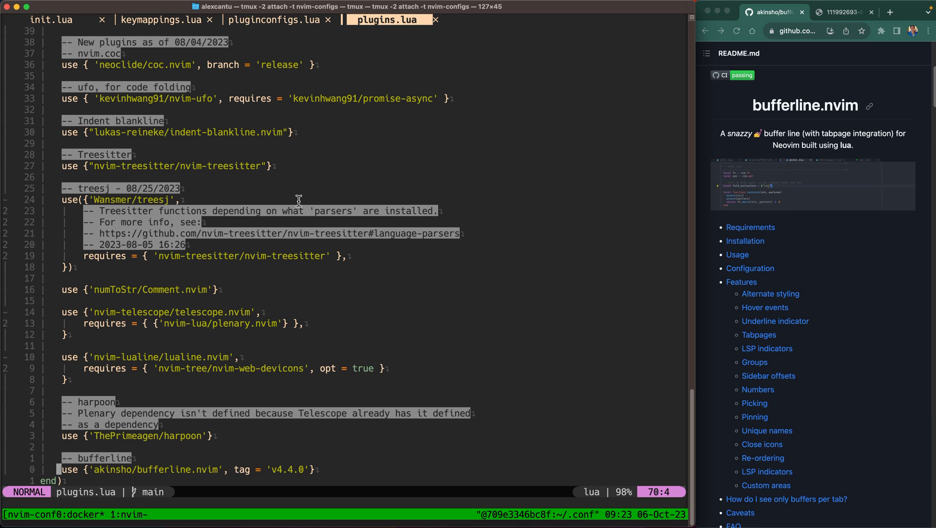
mouse_move(260, 213)
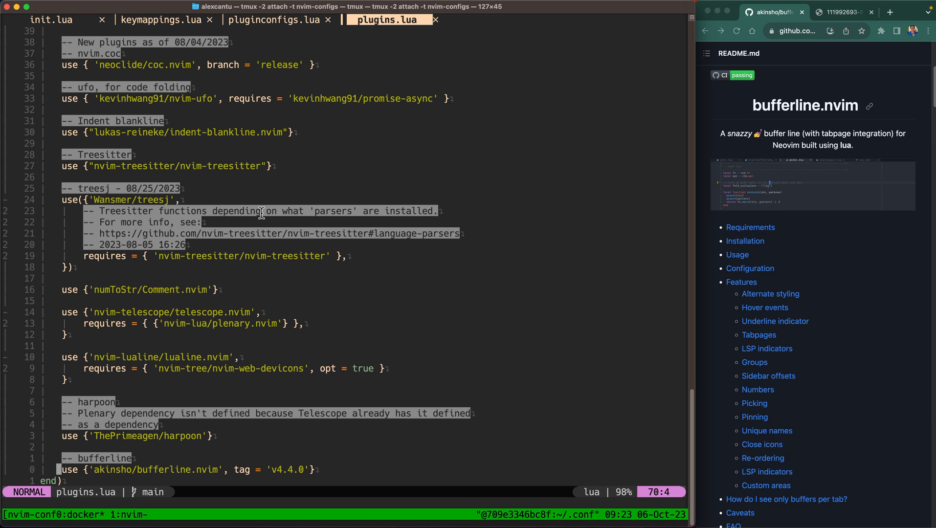
mouse_move(341, 168)
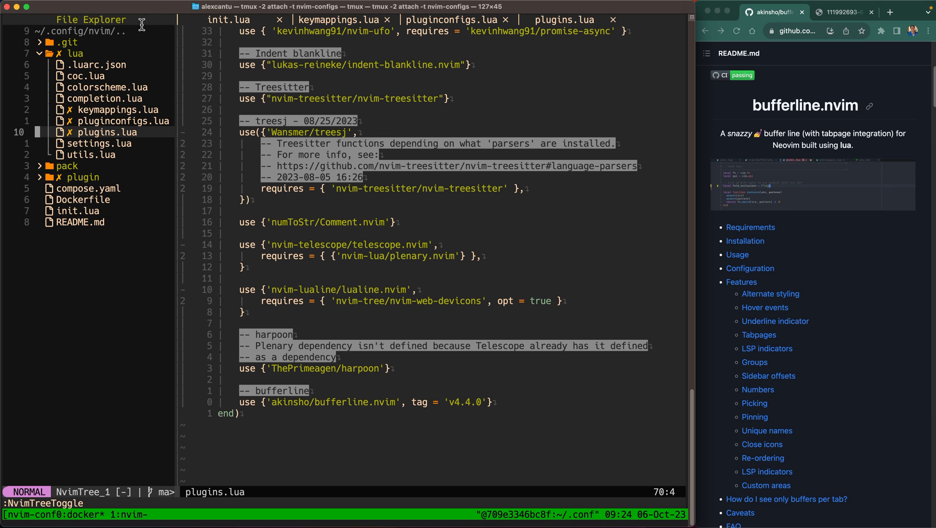
mouse_move(95, 33)
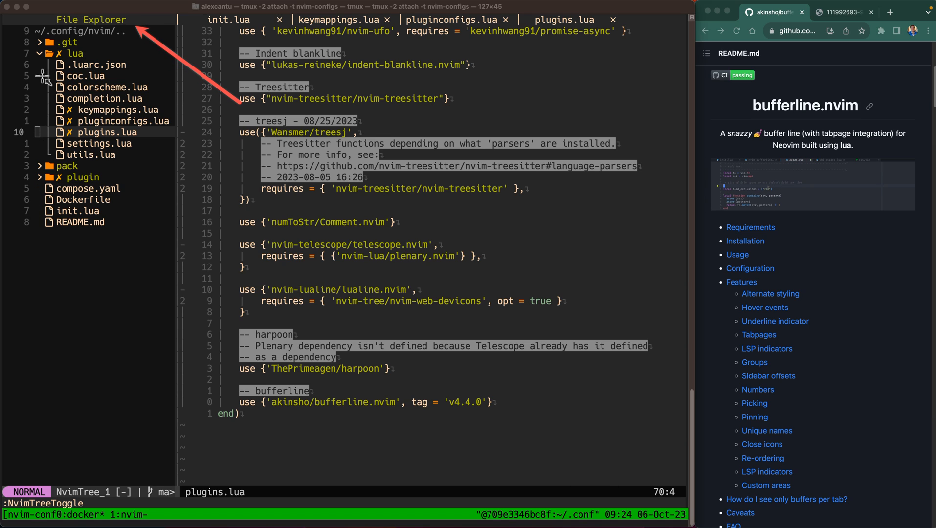
mouse_move(181, 231)
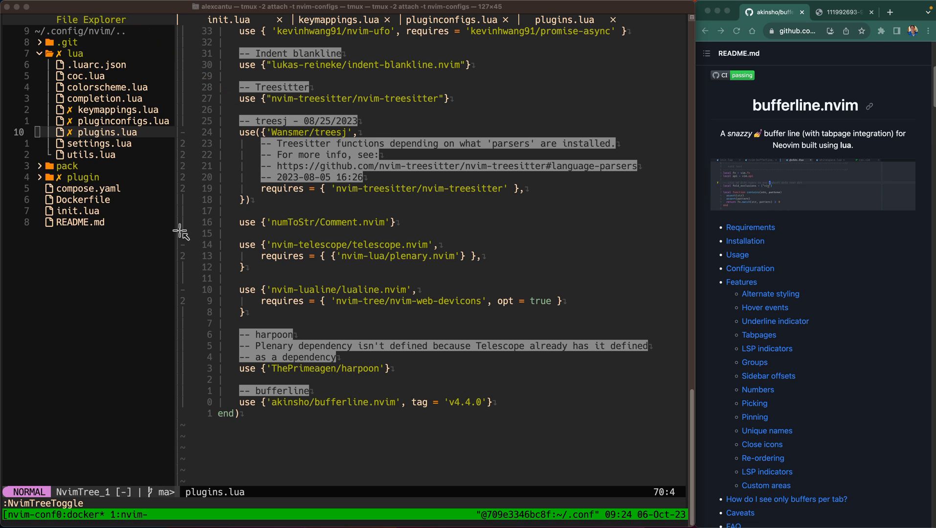
mouse_move(314, 152)
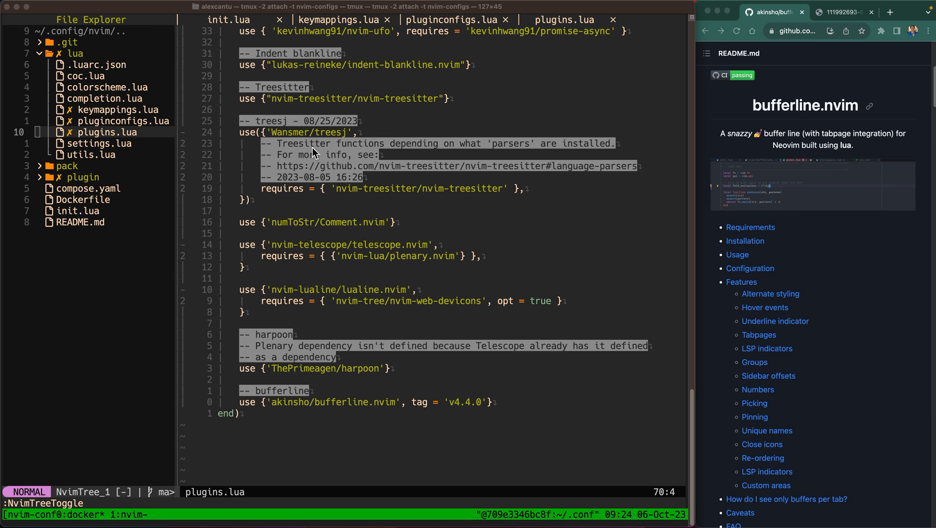
mouse_move(78, 33)
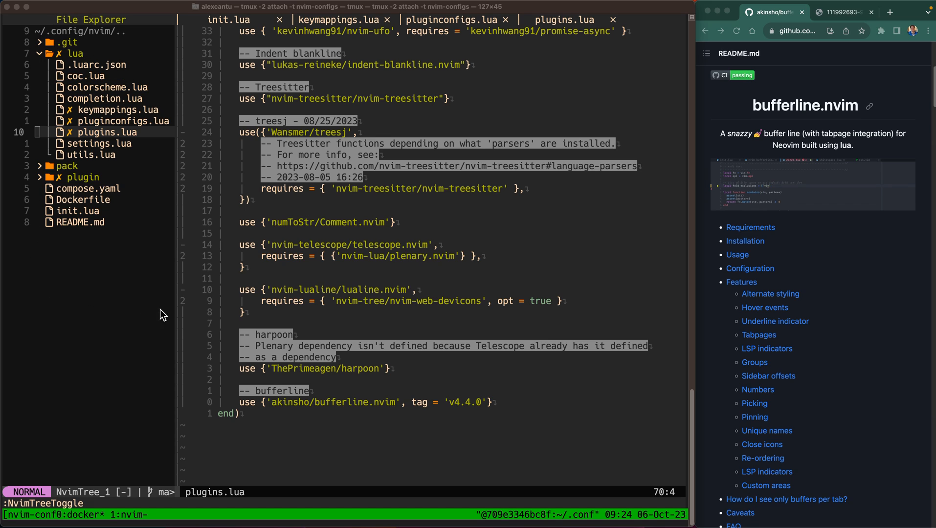
mouse_move(66, 67)
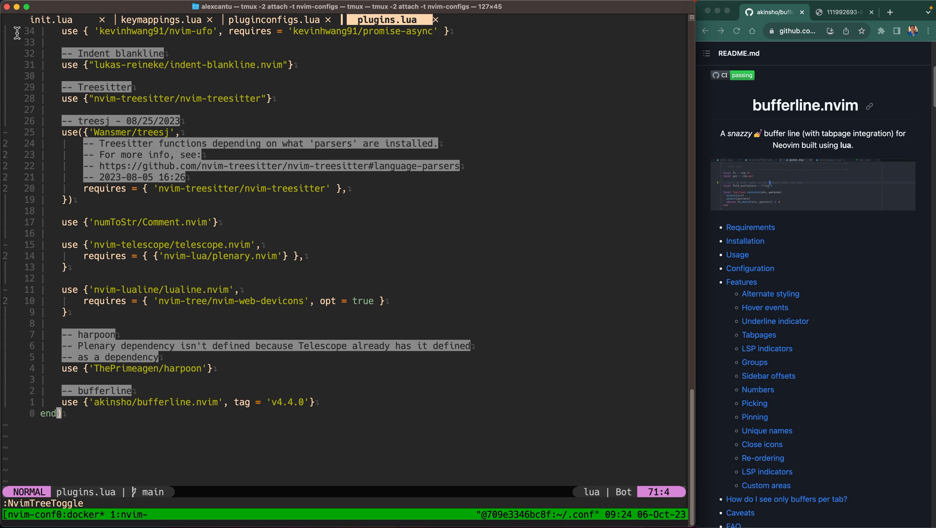
mouse_move(352, 237)
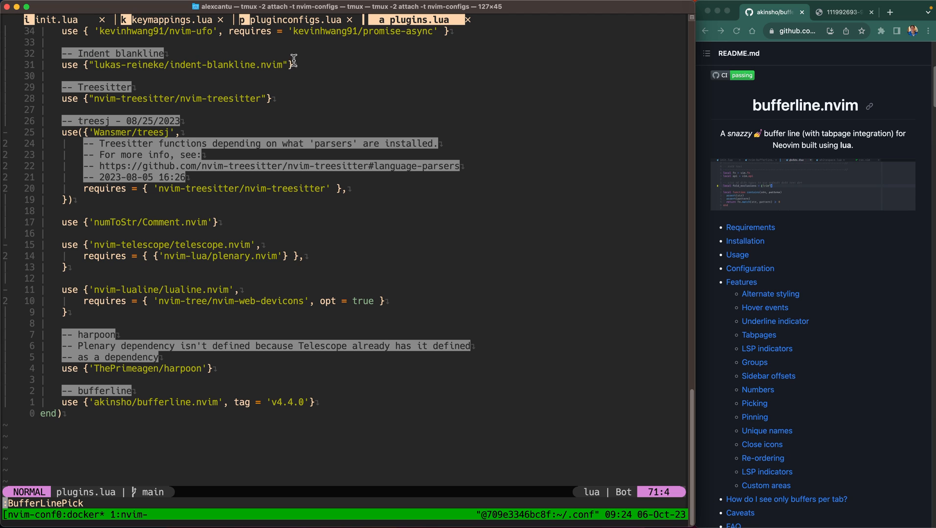
Step: Use <leader>bl BufferLinePick and jump to the pluginconfigs.lua buffer
key("ctrl+shift+d")
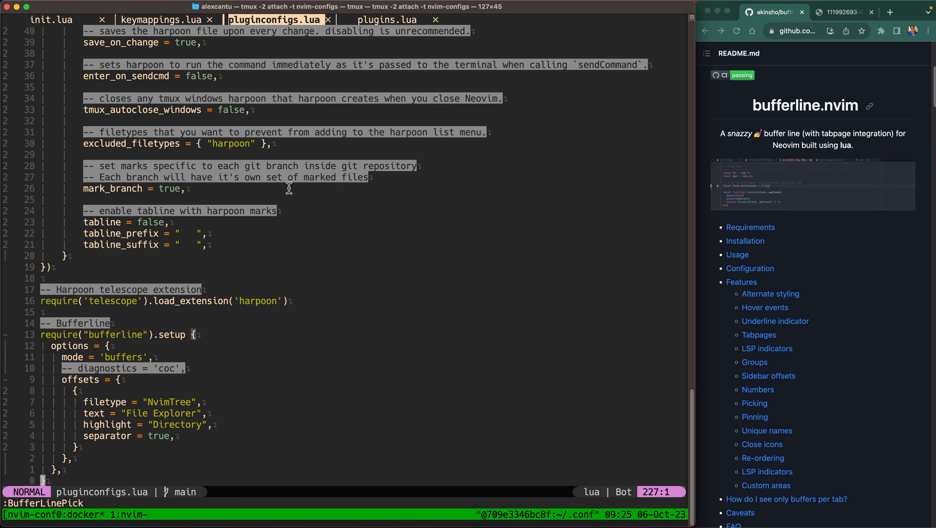
mouse_move(383, 225)
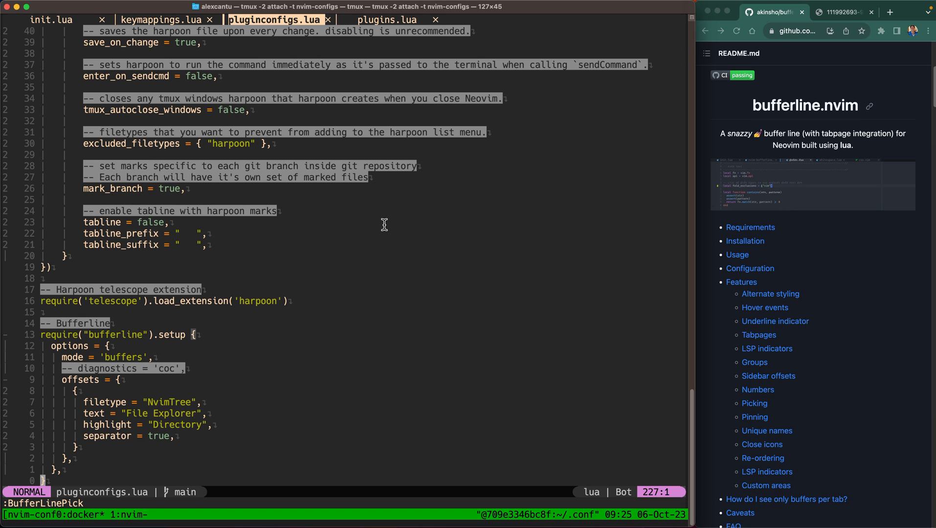
mouse_move(382, 78)
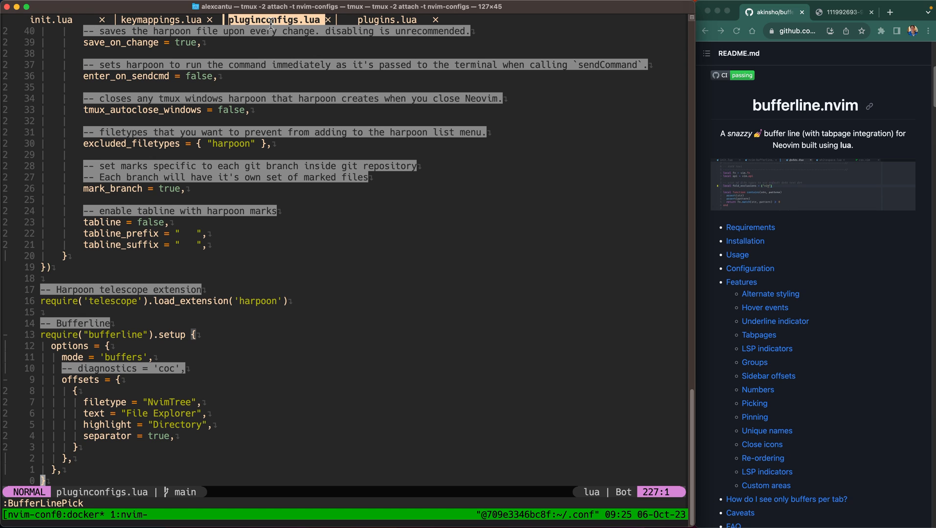
mouse_move(522, 244)
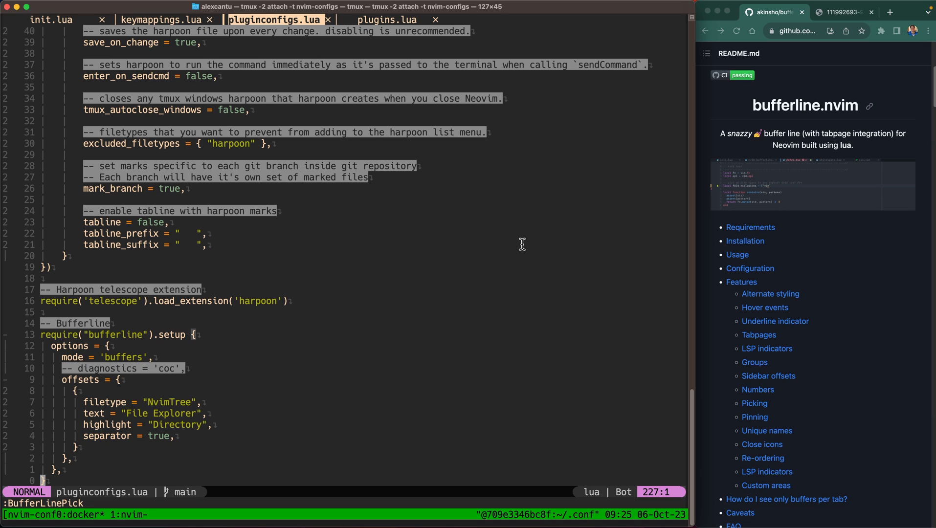
mouse_move(471, 223)
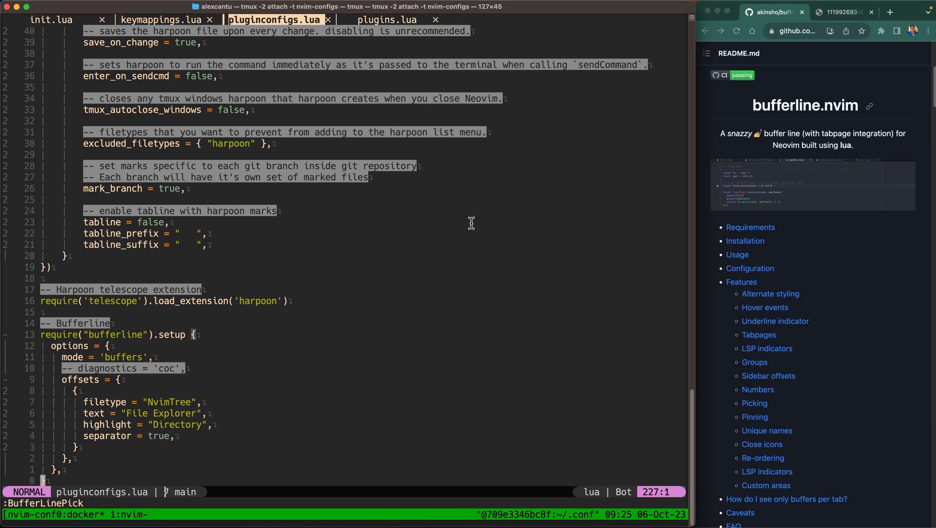
Step: Run :BufferLineCloseOthers so only pluginconfigs.lua remains open in the tab line
type("BufferC")
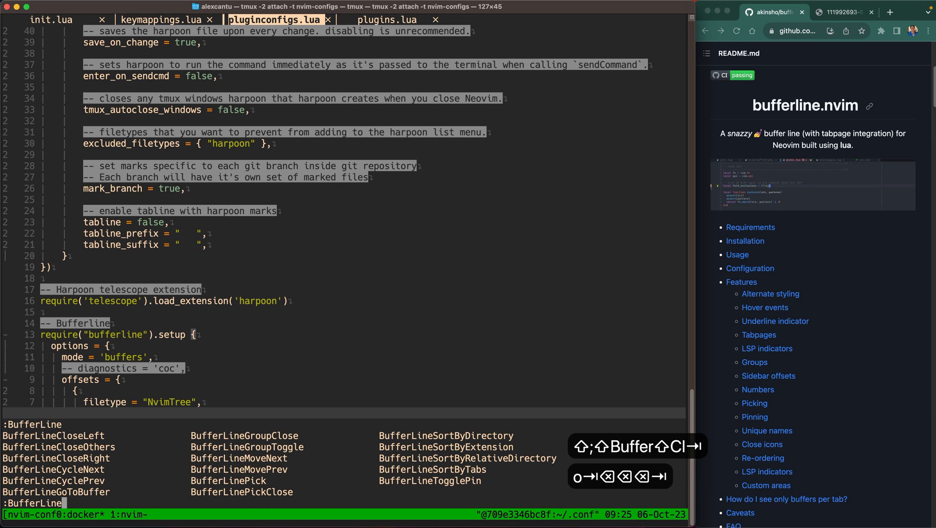
type("C")
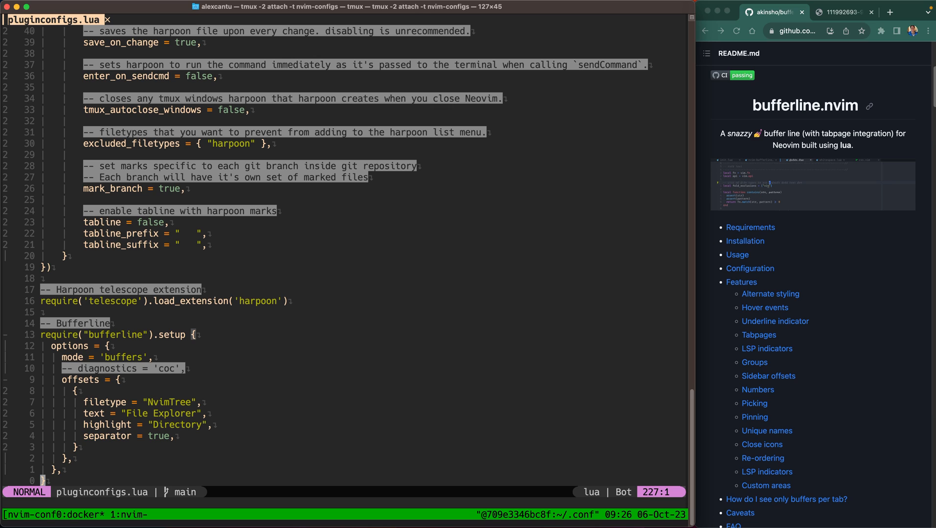
mouse_move(173, 24)
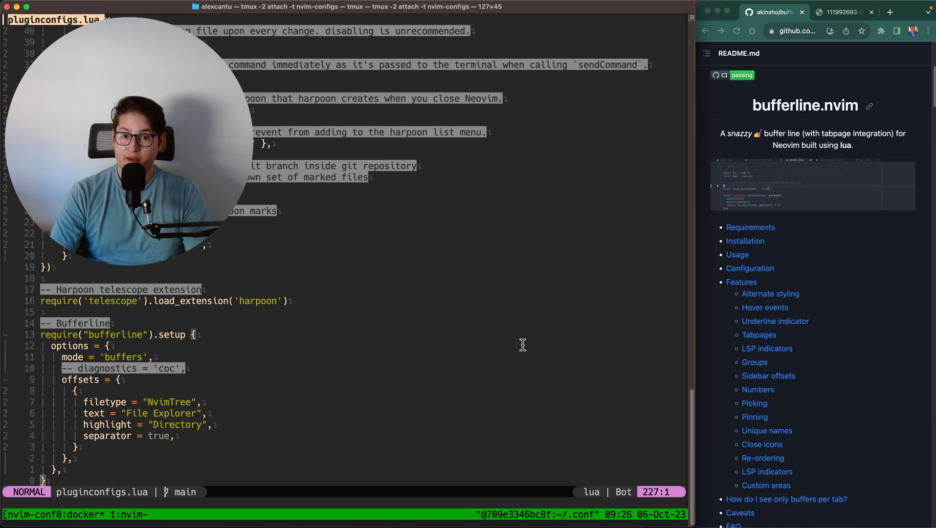
mouse_move(490, 369)
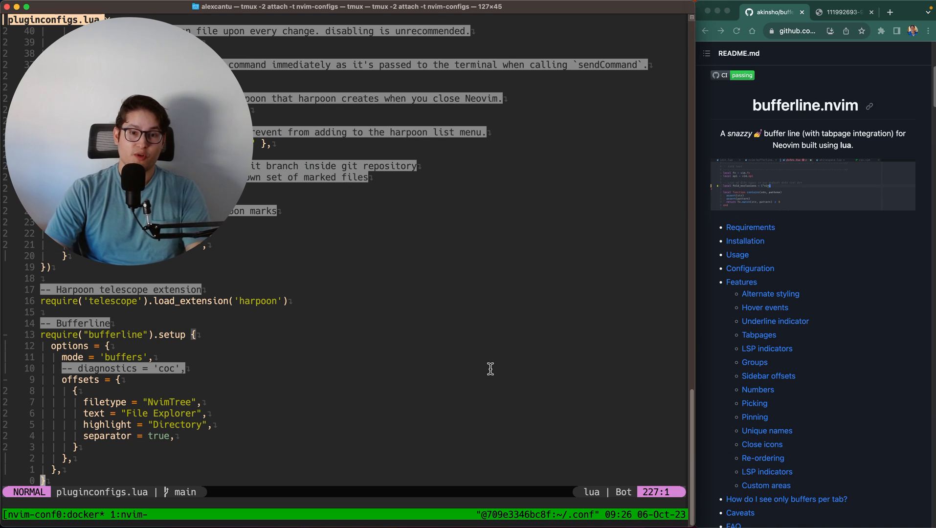